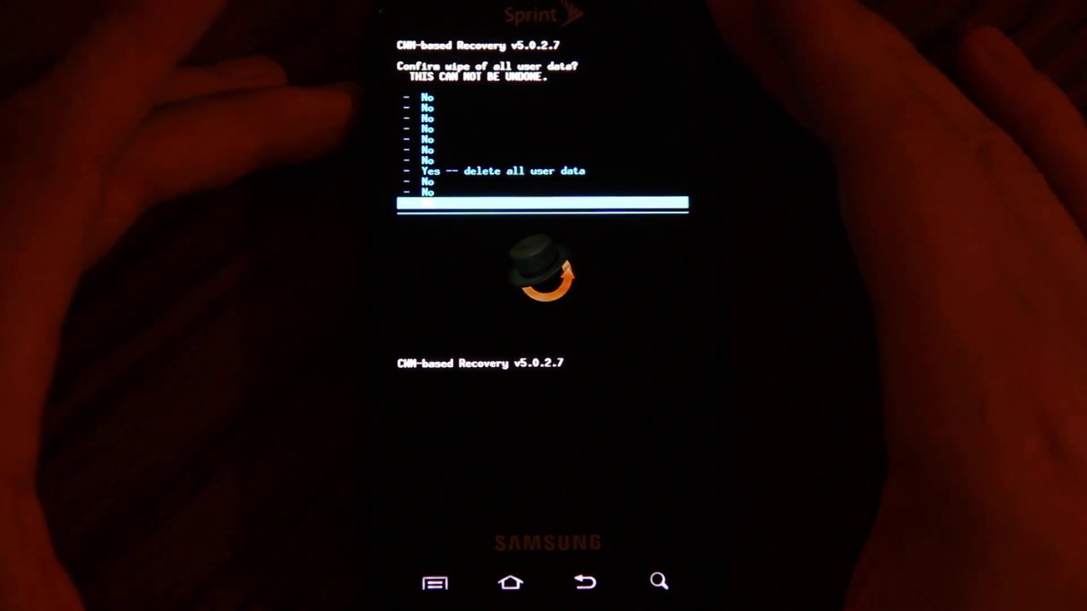
# Confirm 'Yes -- delete all user data' to wipe the phone as a factory reset.
pyautogui.click(501, 171)
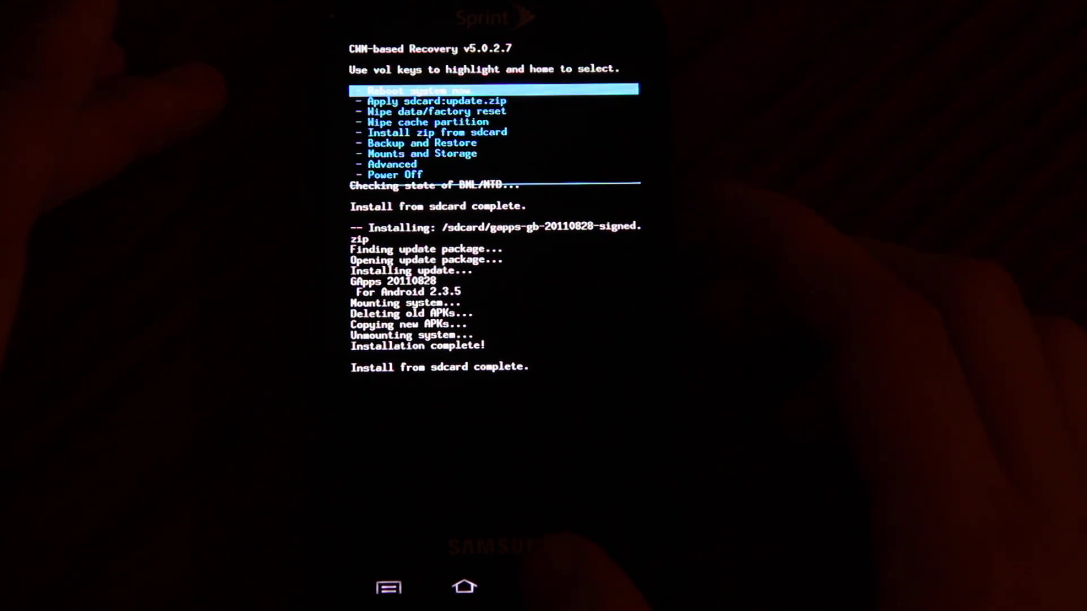
# Select Reboot system now to restart into the freshly installed CyanogenMod 7 with GApps.
pyautogui.click(494, 91)
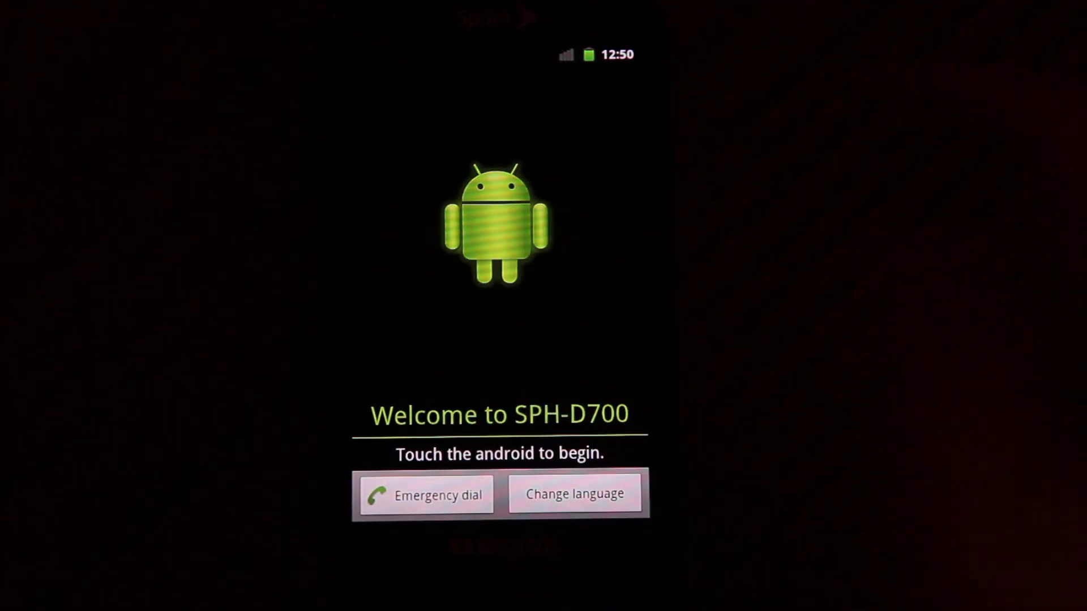
# Tap the Android figure on the Welcome to SPH-D700 screen to begin first-run setup.
pyautogui.click(496, 222)
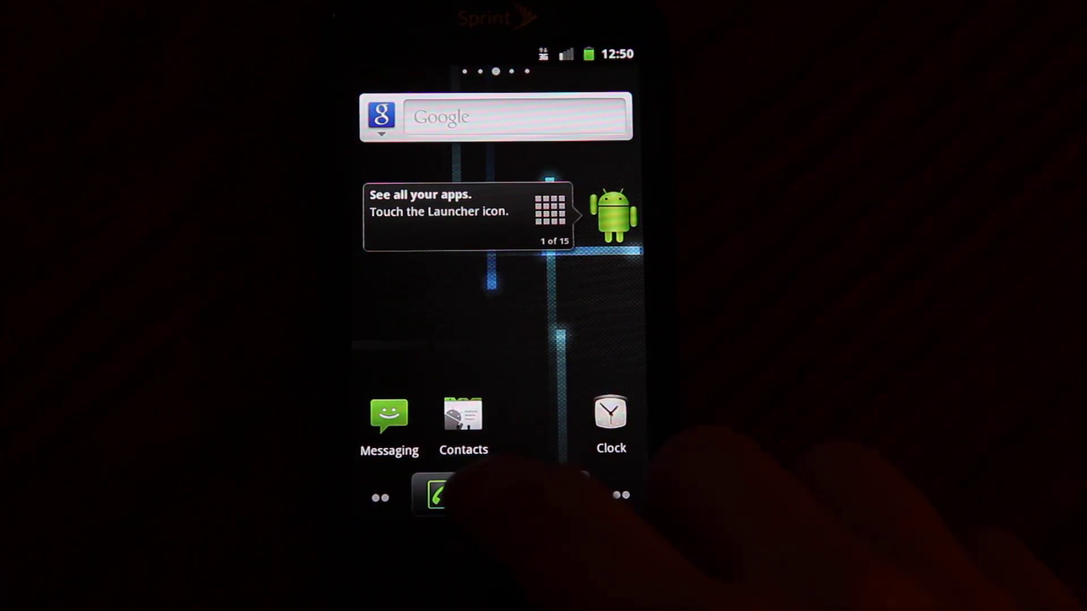
# Show the app drawer listing installed apps, including Talk and Google Search.
pyautogui.click(496, 492)
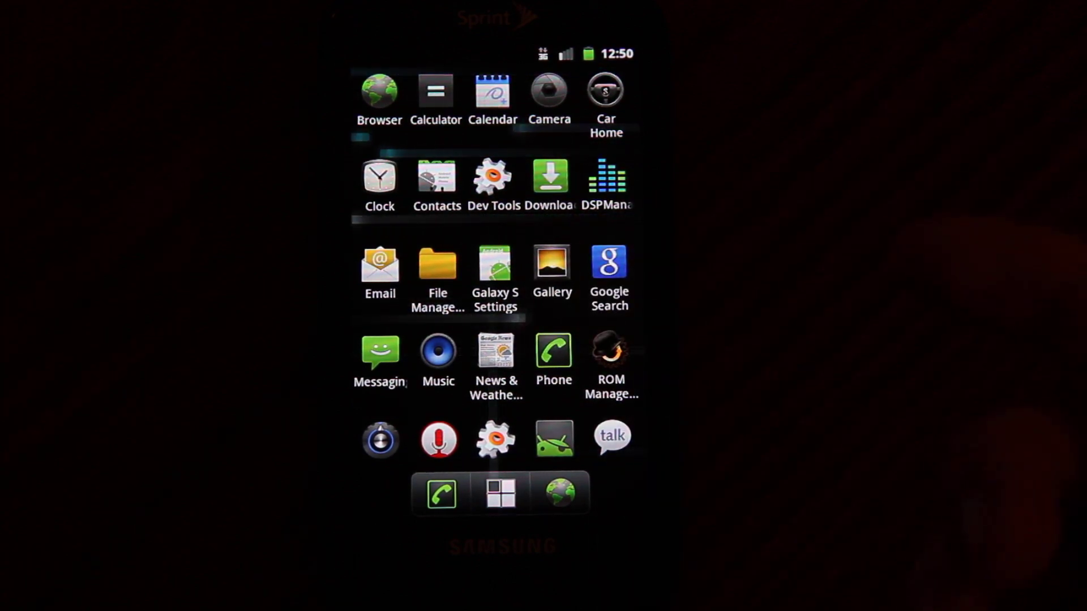
pyautogui.scroll(-3)
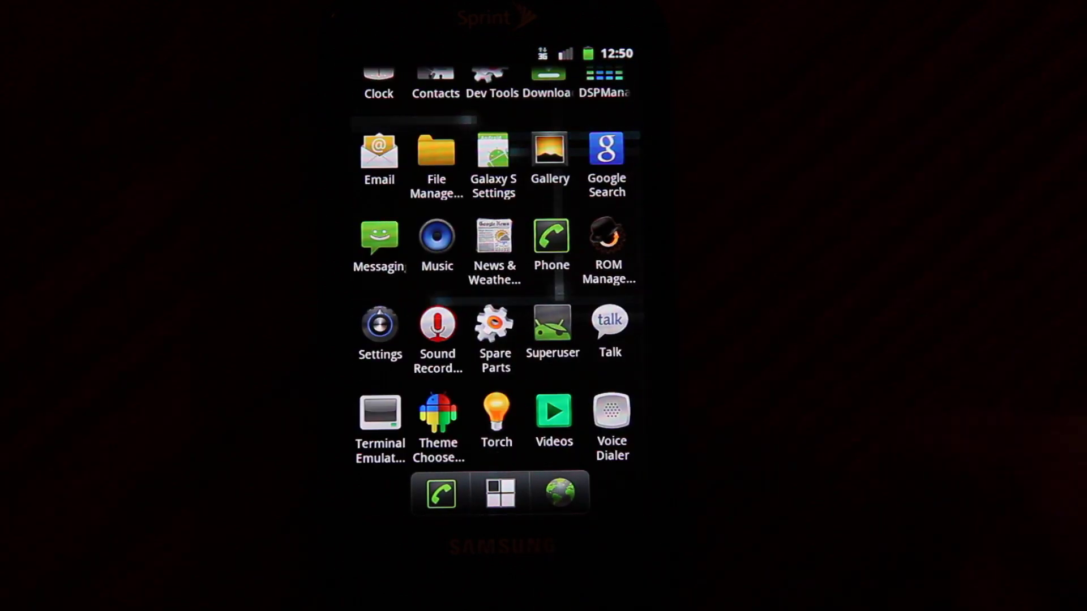
pyautogui.scroll(-3)
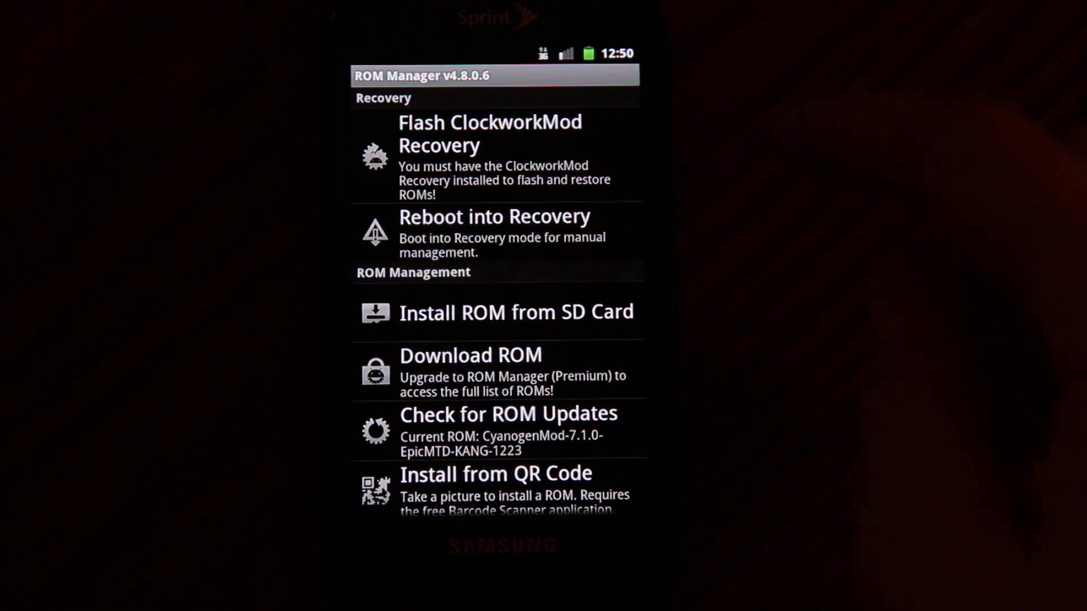
pyautogui.click(489, 157)
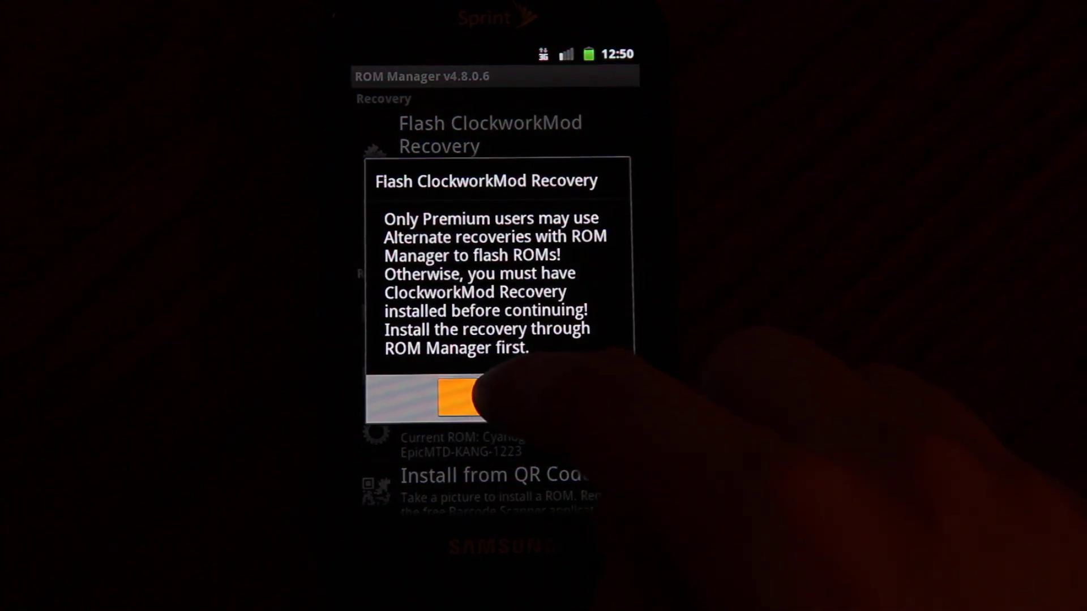
pyautogui.click(460, 398)
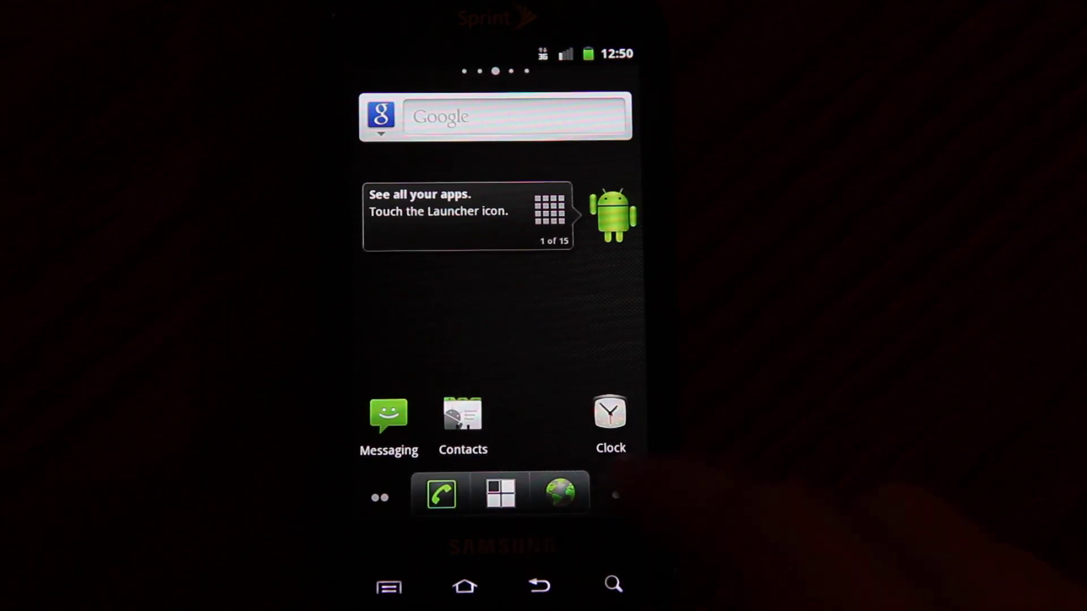
# Restart the phone with the standard Reboot option from the power menu.
pyautogui.click(496, 492)
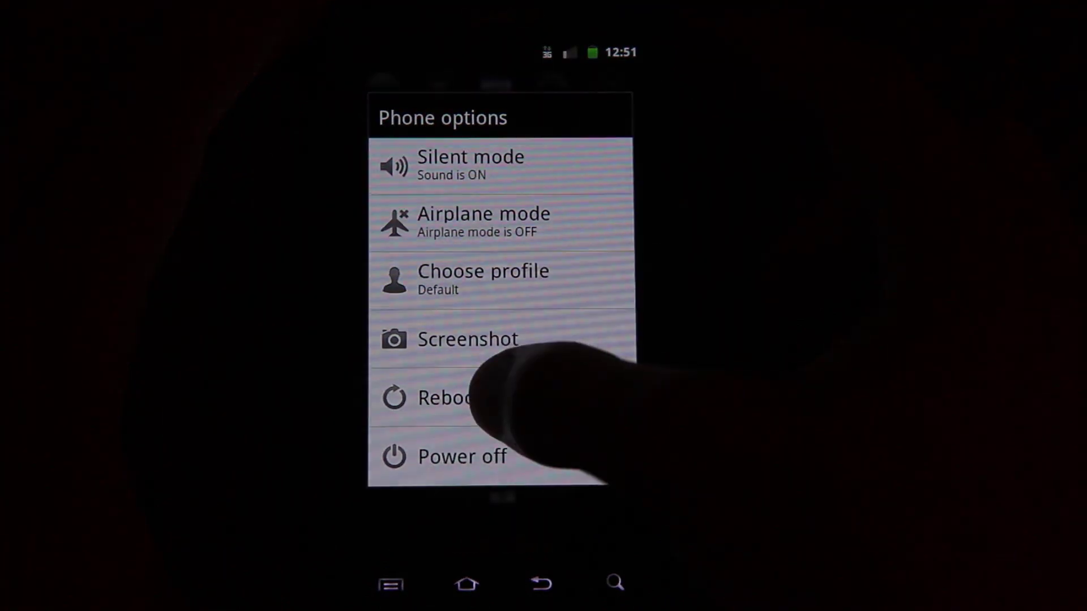
pyautogui.click(447, 397)
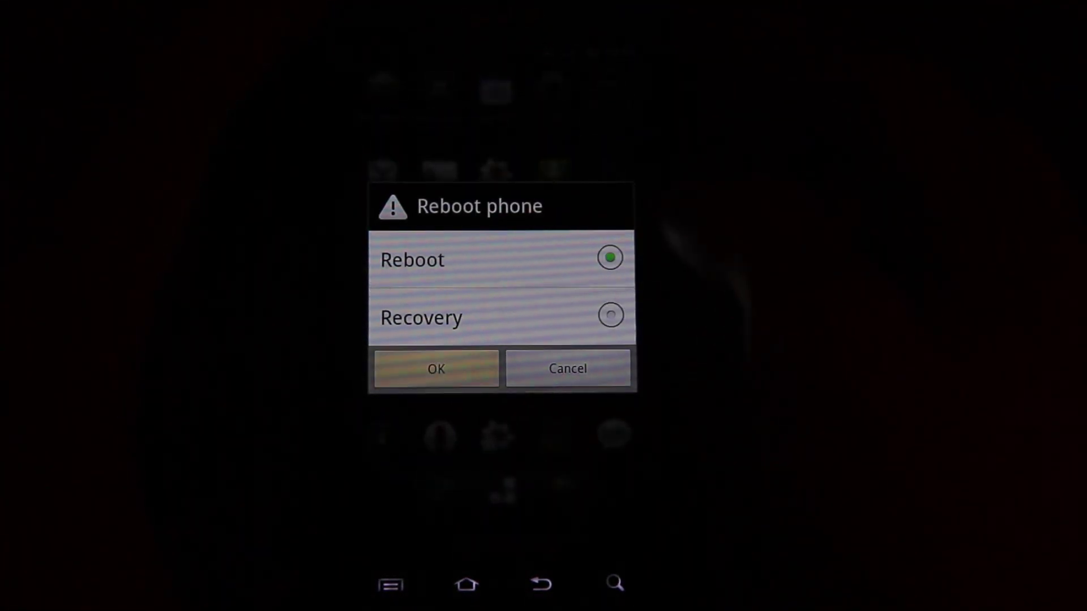
pyautogui.click(435, 367)
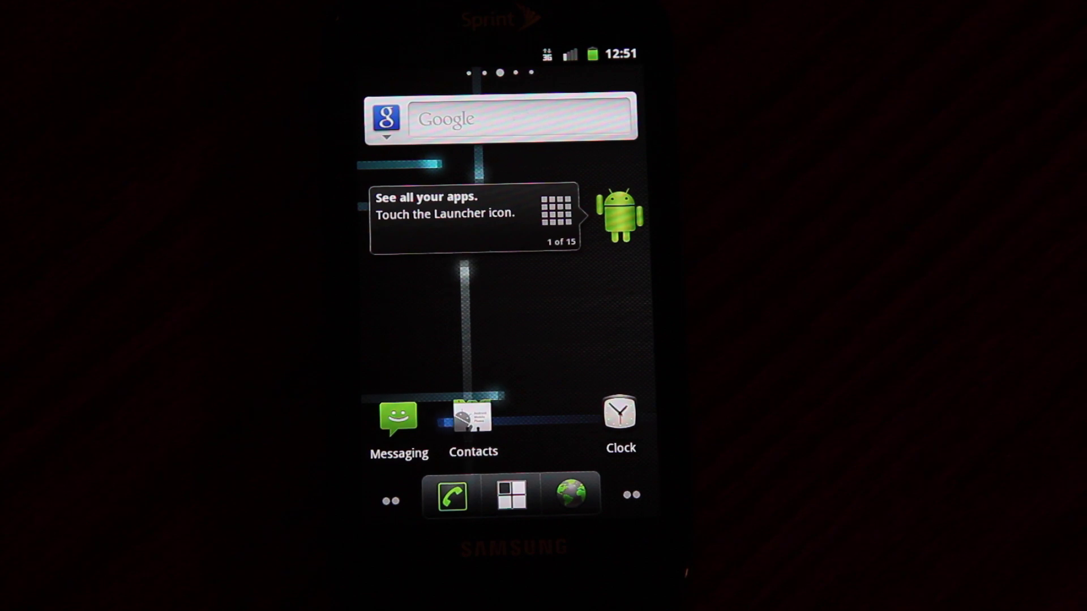
# Reach the Accounts & sync page in Settings, ready to add an account.
pyautogui.click(510, 495)
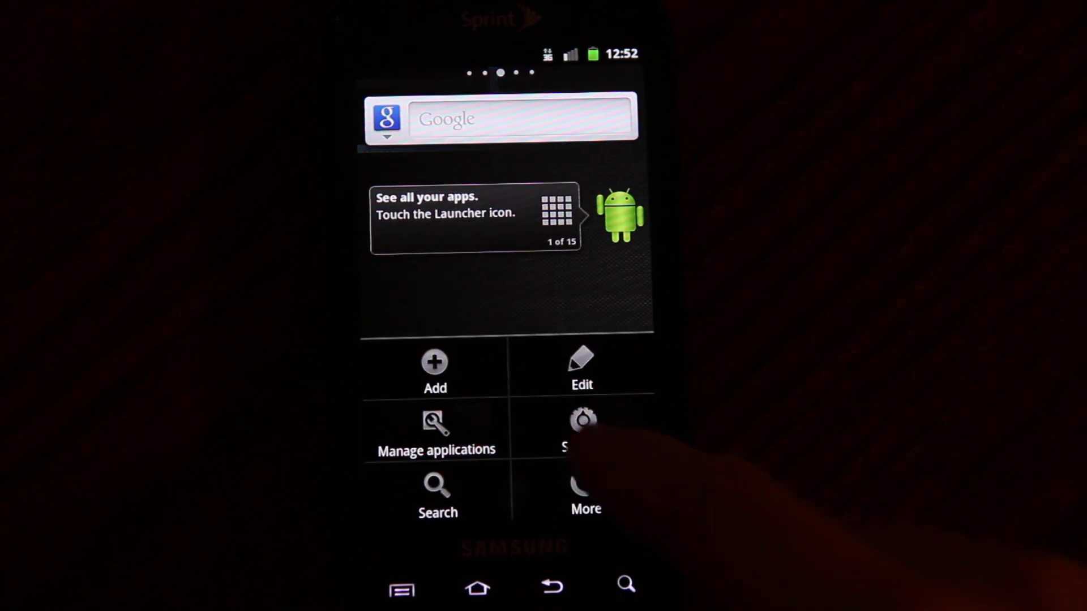
pyautogui.click(582, 427)
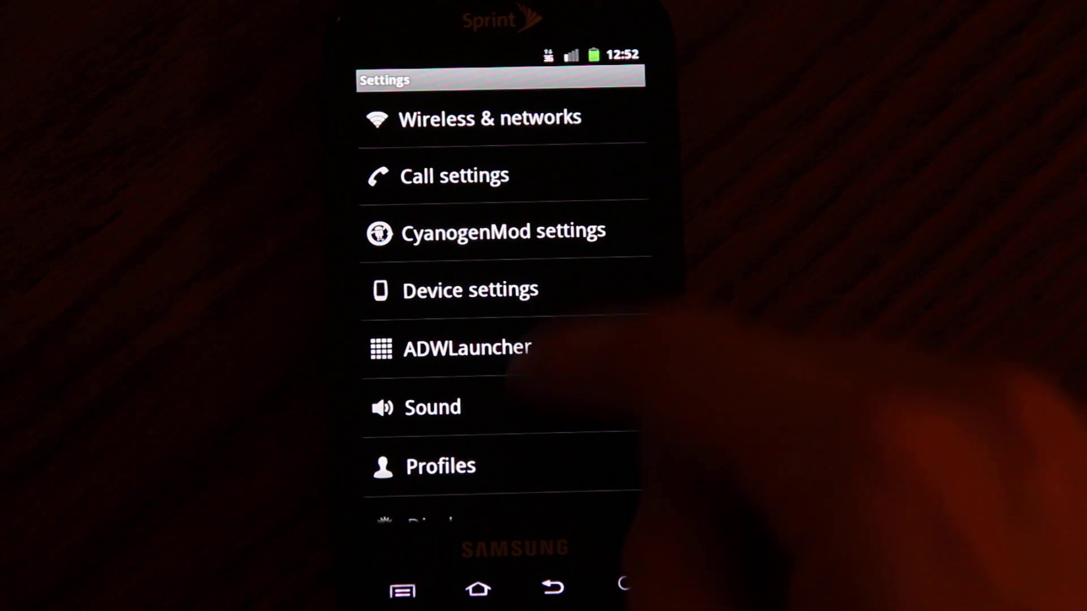
pyautogui.scroll(-3)
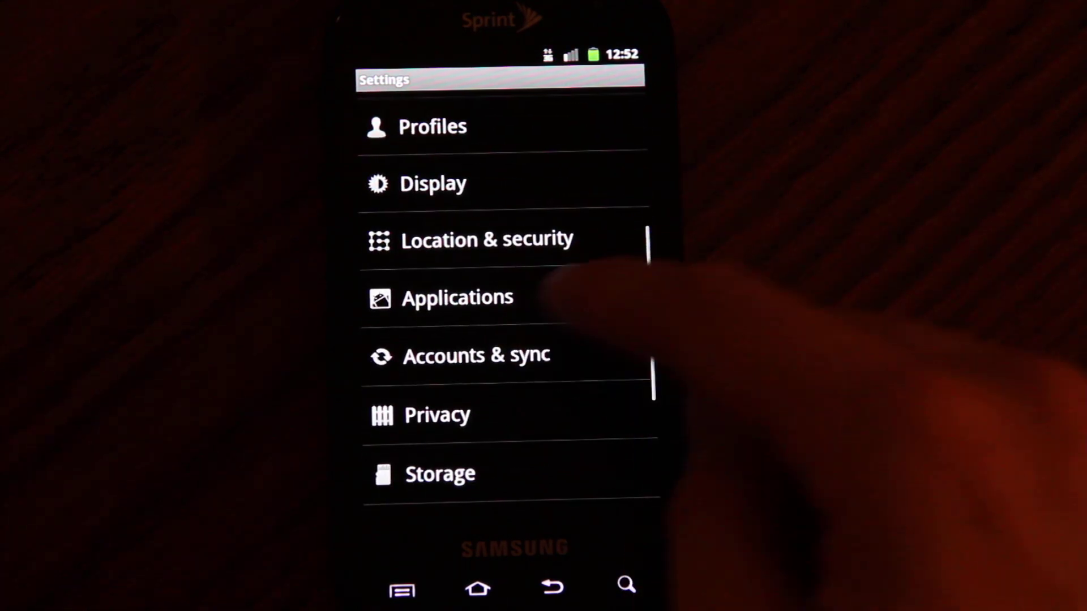
pyautogui.click(476, 354)
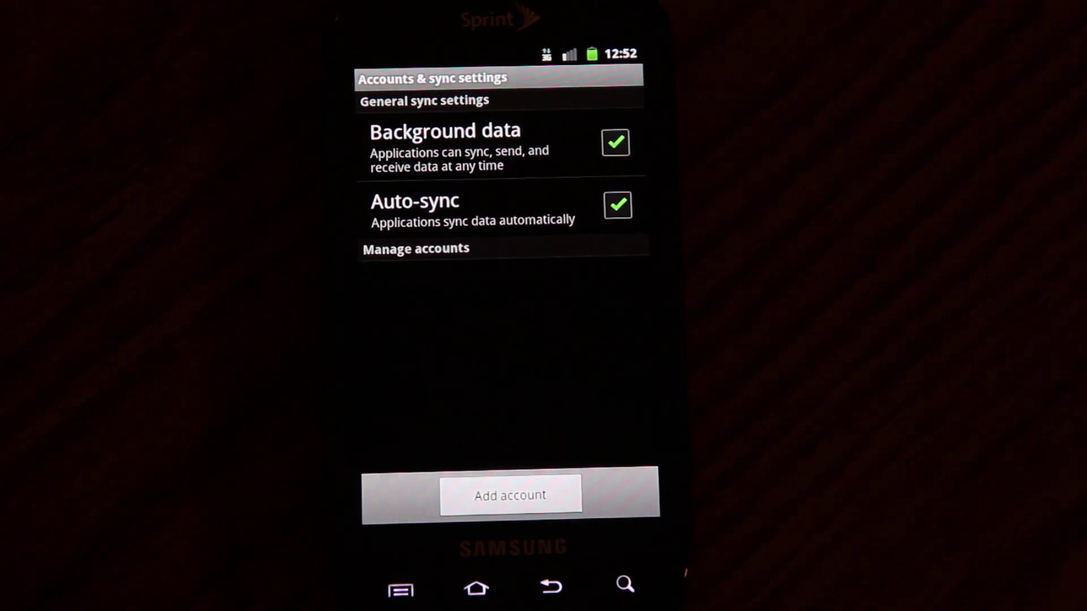